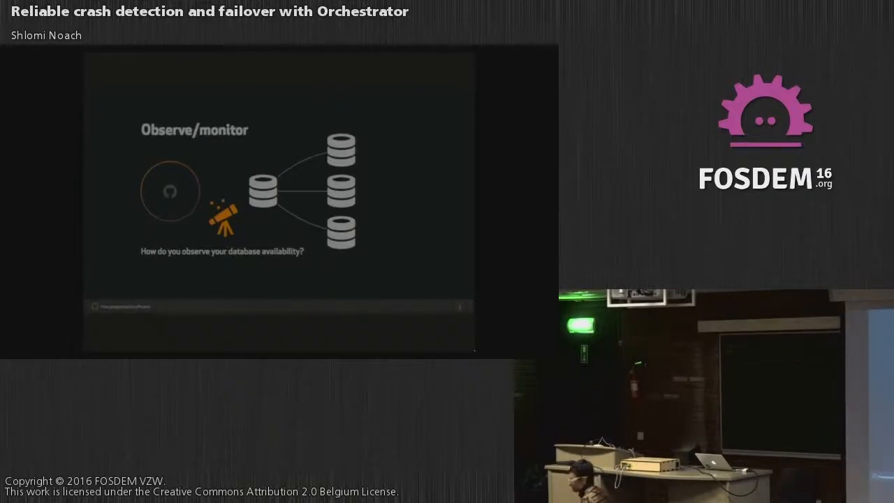
pyautogui.press('right')
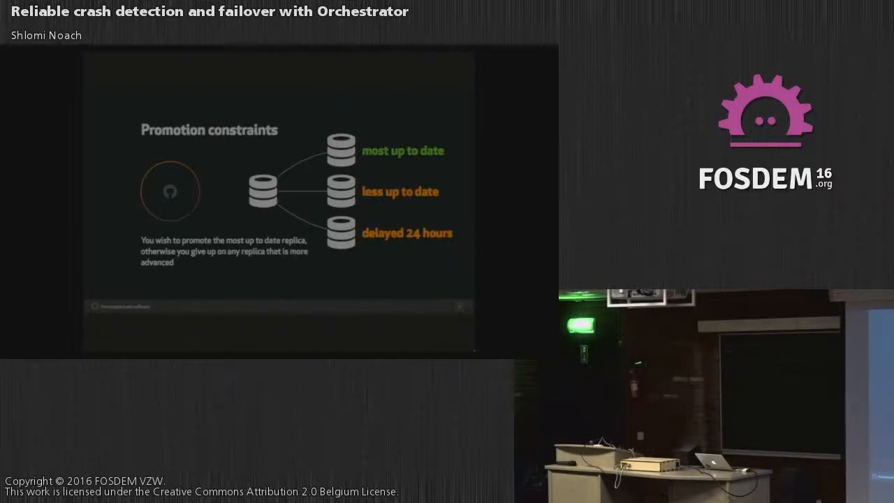
pyautogui.press('Right')
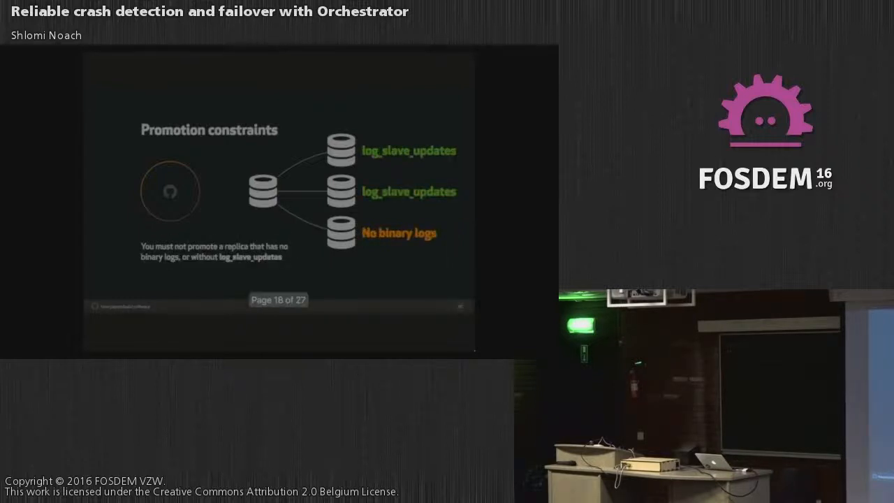